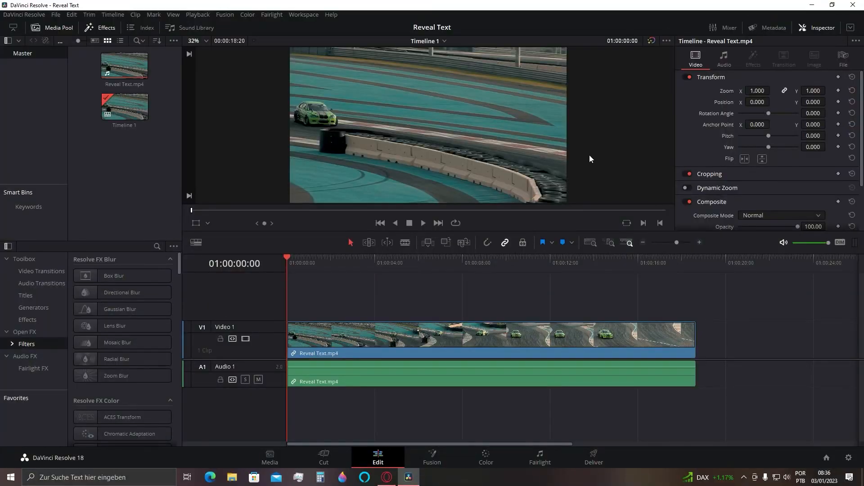
mouse_move(472, 109)
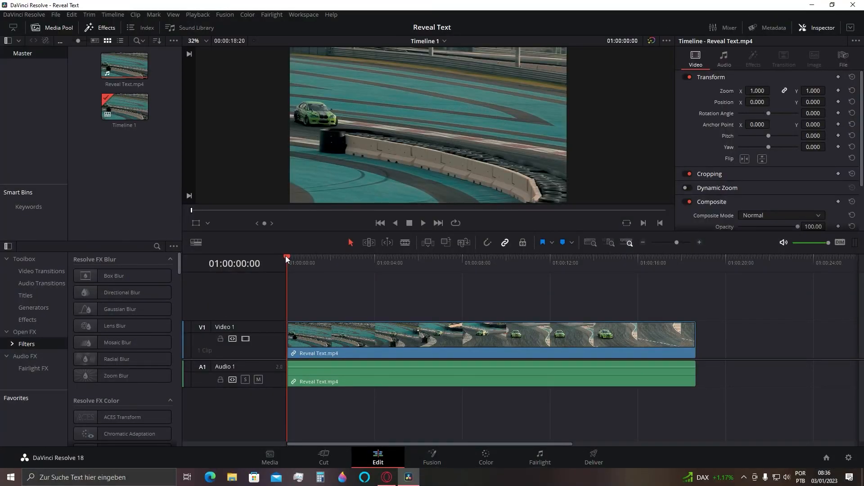
Cue the playhead to about 01:00:08 where the green car is mid-drift.
left_click(453, 257)
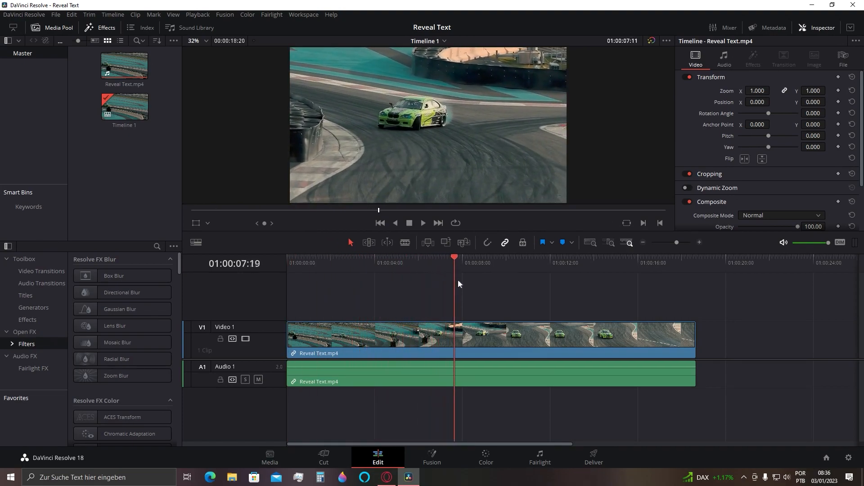
left_click_drag(453, 257, 506, 256)
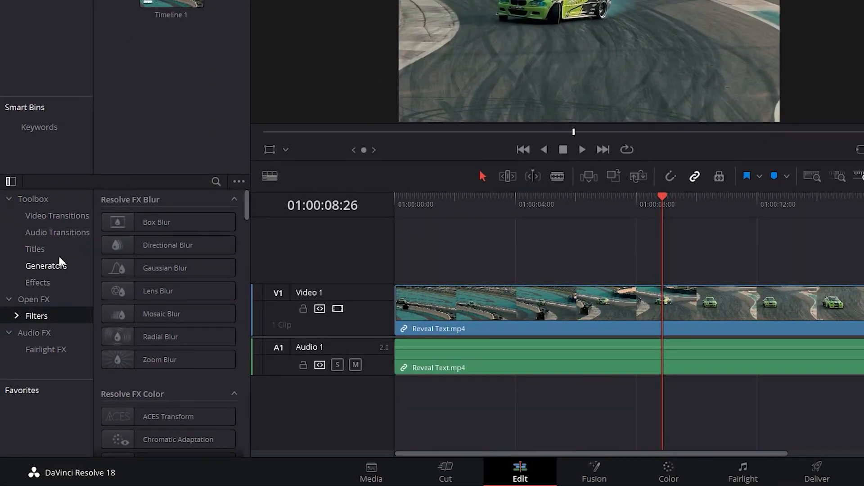
Add a Basic Title text clip above the drift clip at the playhead, size 67.
left_click(35, 248)
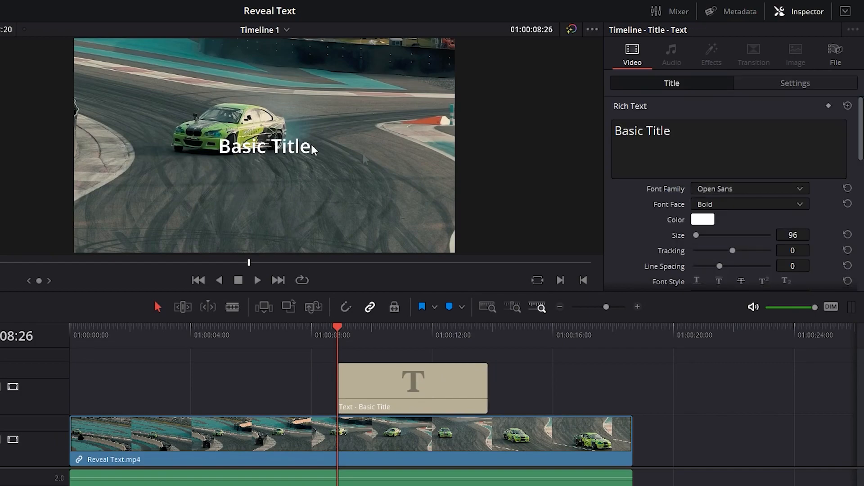
mouse_move(705, 245)
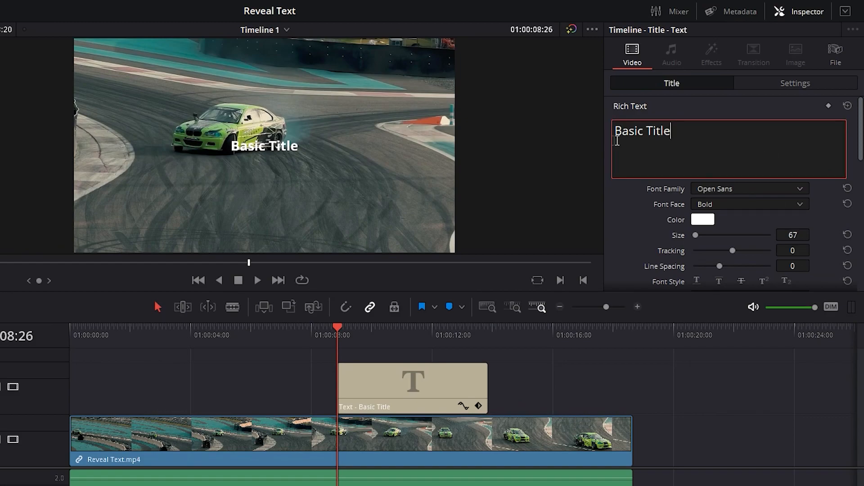
Retype the title as DRIFTING and scrub later in the shot to check its placement.
type("DRIFTING")
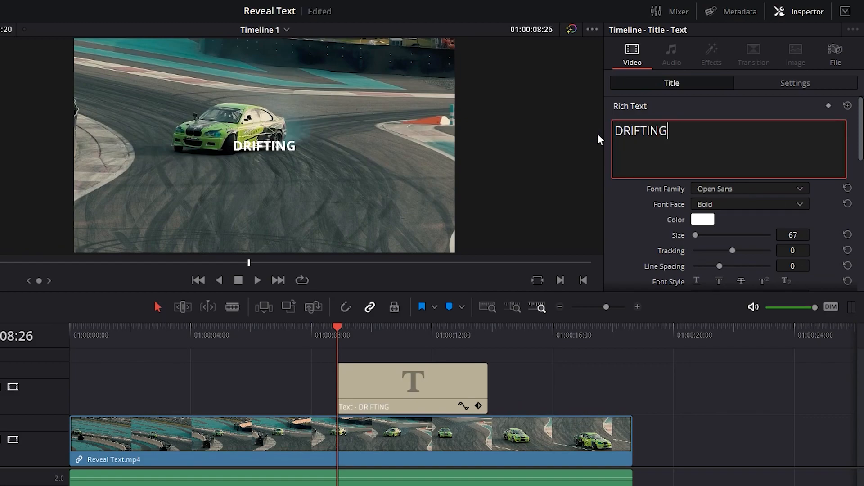
scroll("down", 3)
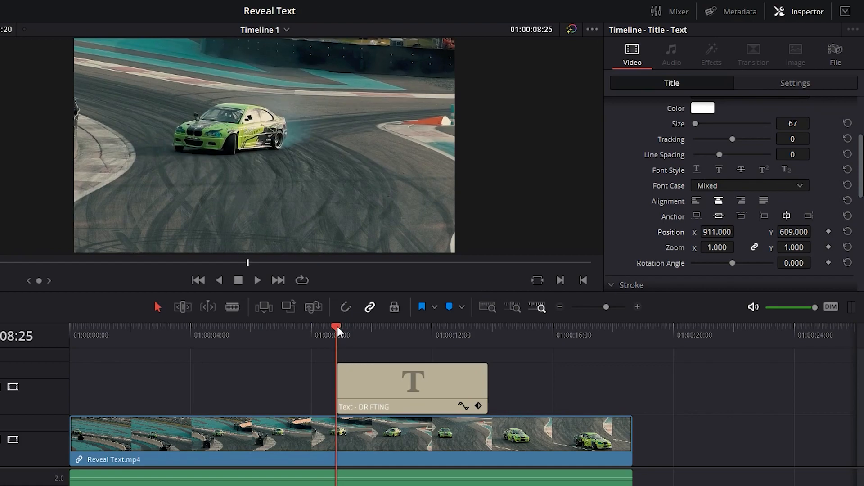
left_click(495, 326)
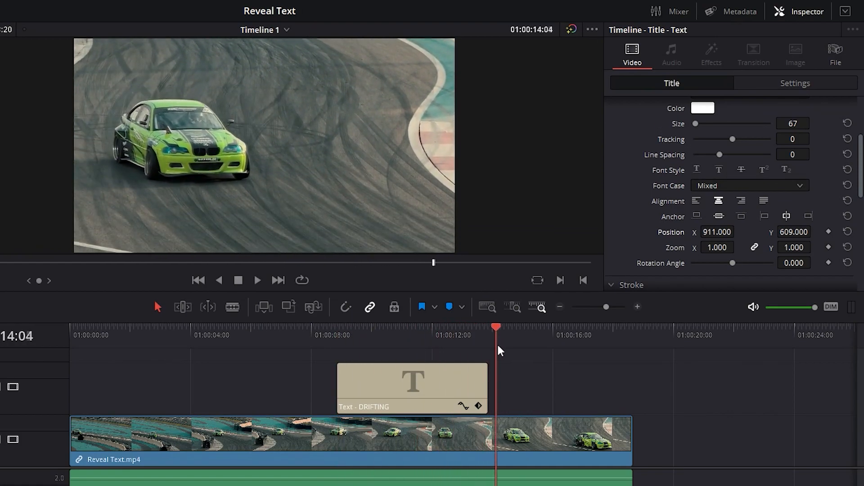
left_click(579, 327)
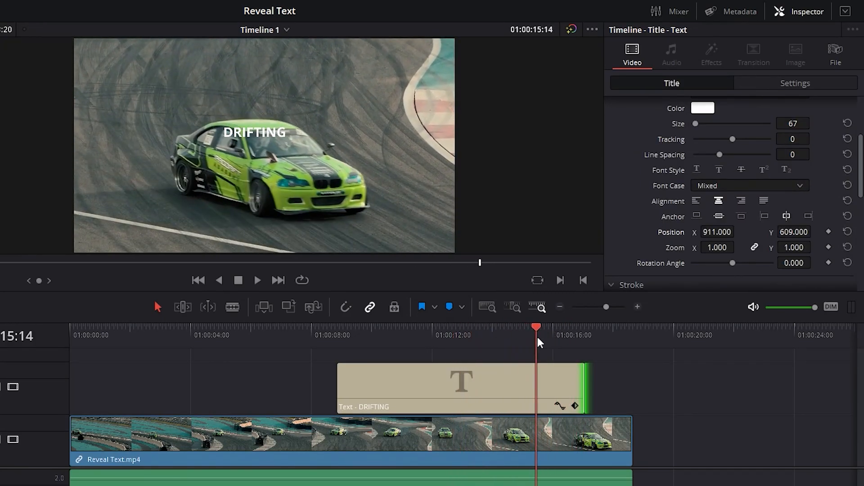
End the DRIFTING title near 01:00:16 and copy the drift clip onto a new V3 track.
left_click_drag(537, 327, 556, 326)
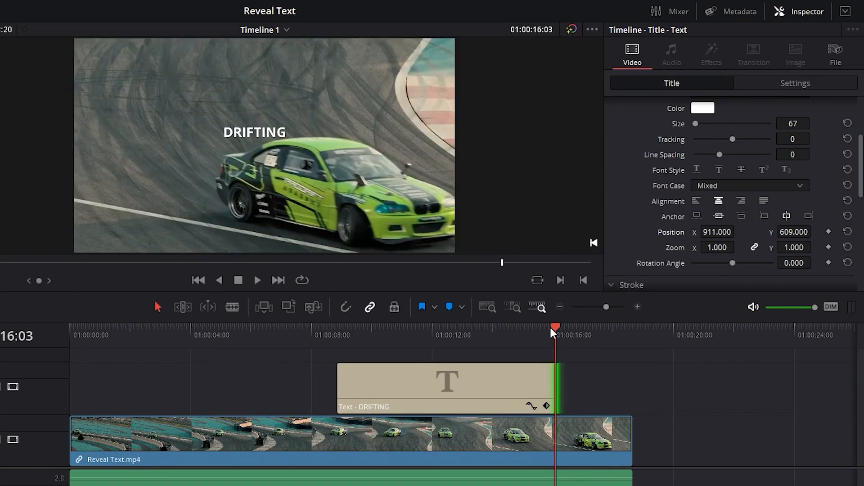
left_click(216, 441)
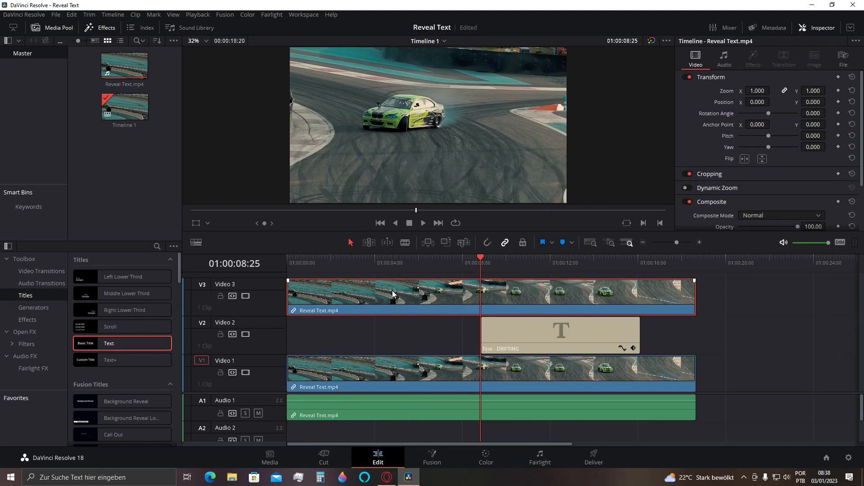
Switch to the Color page with the duplicated V3 drift clip selected.
left_click(486, 457)
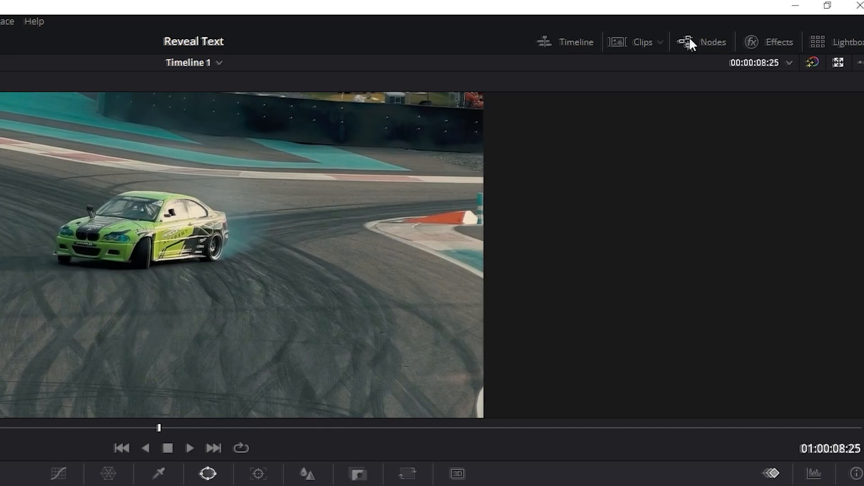
Add an alpha output in the node graph and link node 01's alpha to it.
left_click(707, 42)
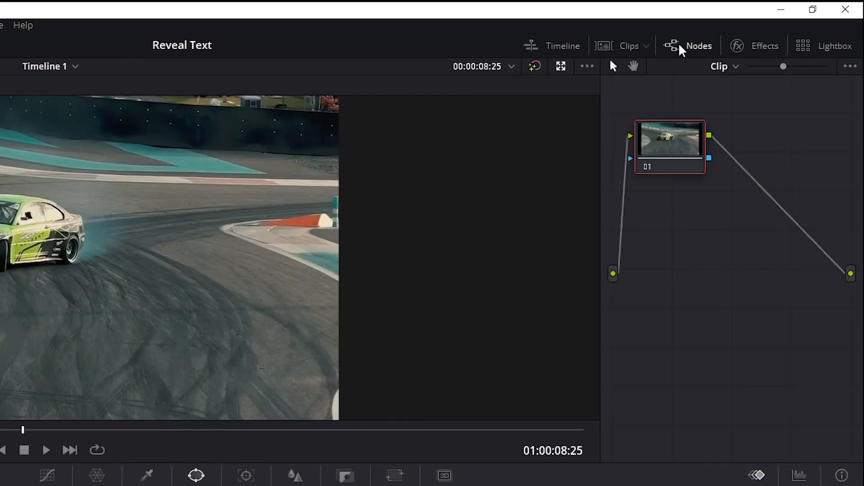
mouse_move(694, 277)
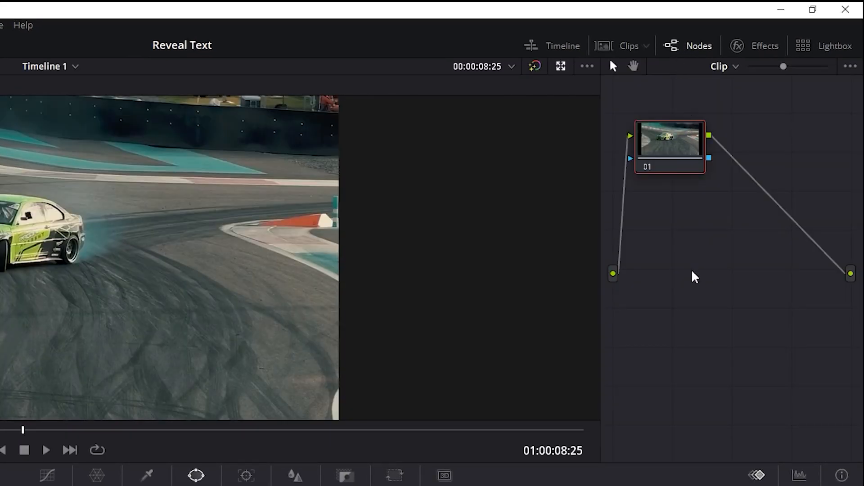
right_click(695, 276)
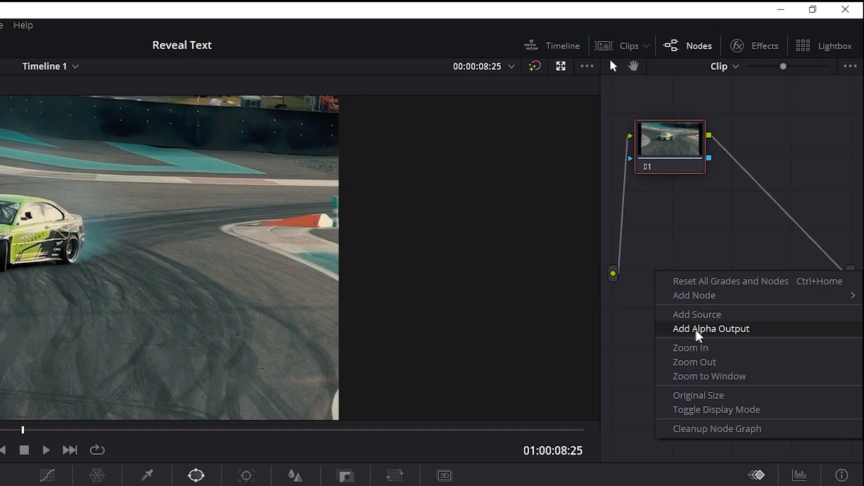
left_click(711, 328)
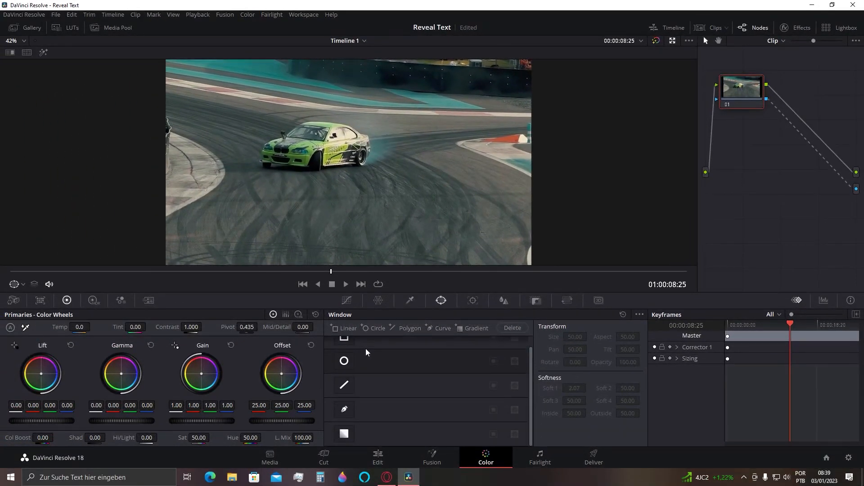
Add a freehand Curve window to node 01 for masking the car.
left_click(343, 410)
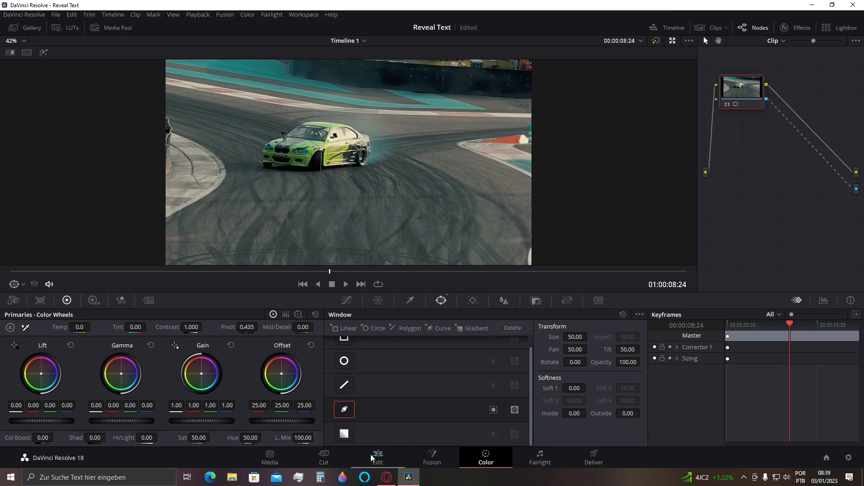
Blade the V3 clip into three parts on the Edit page, then return to Color.
left_click(377, 456)
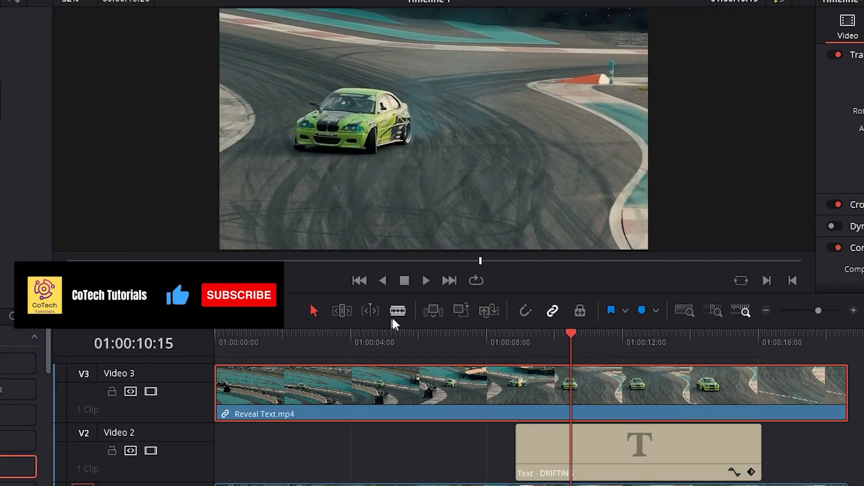
left_click(397, 311)
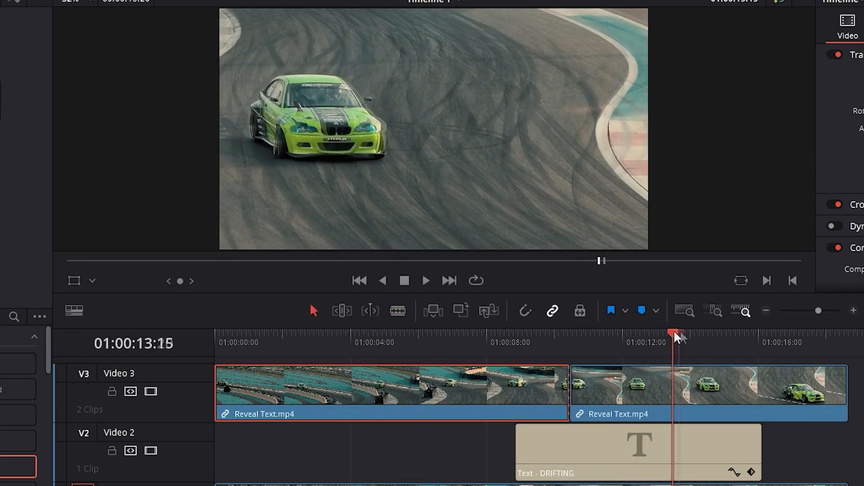
left_click(397, 311)
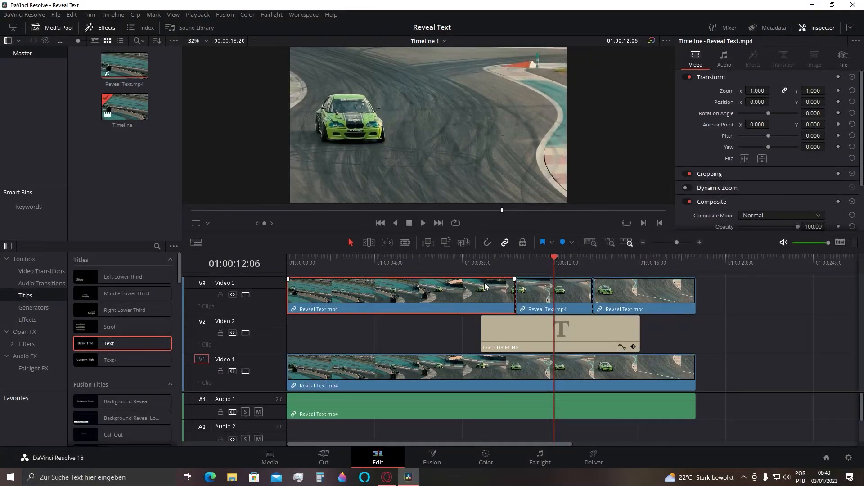
left_click(484, 456)
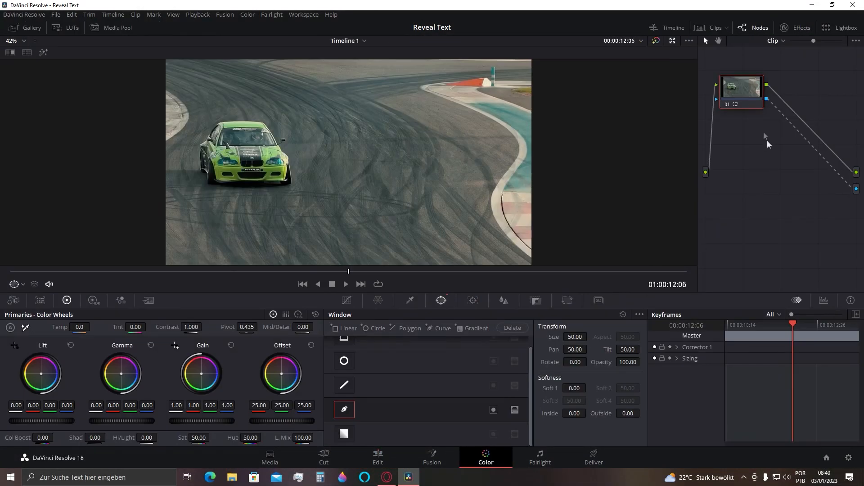
Mask the car's rear with a Polygon window on the first V3 clip and track it forward.
left_click(377, 457)
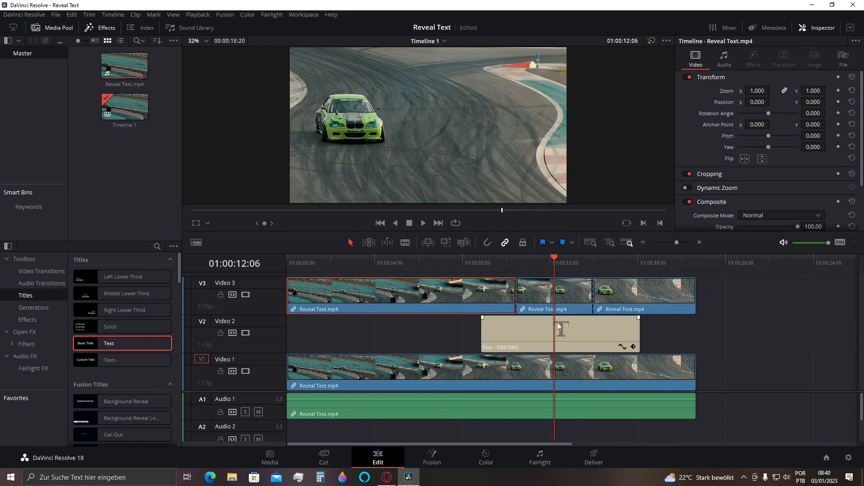
left_click(642, 296)
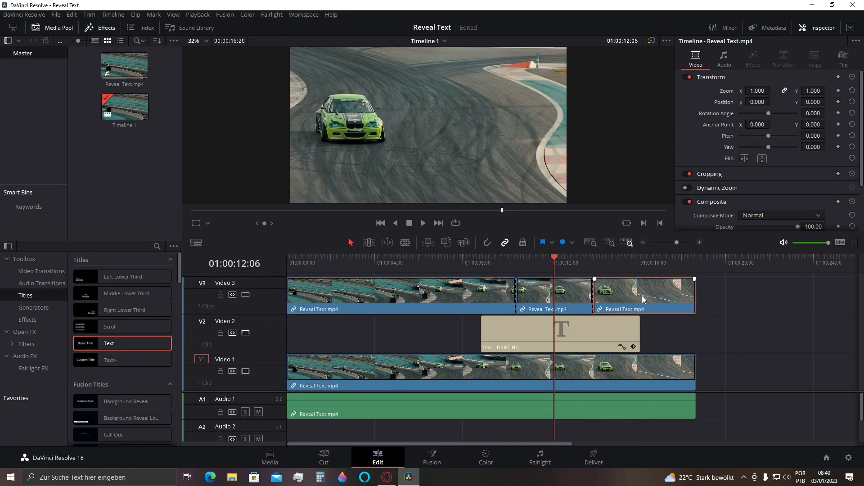
left_click(480, 259)
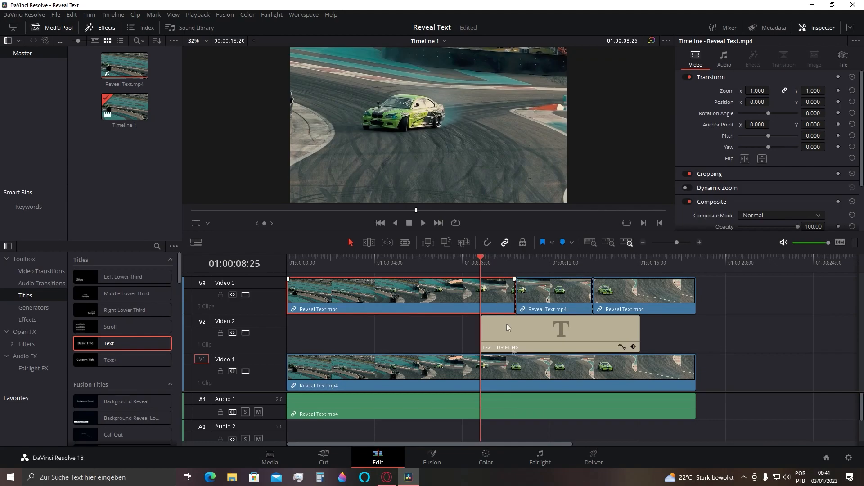
left_click(484, 456)
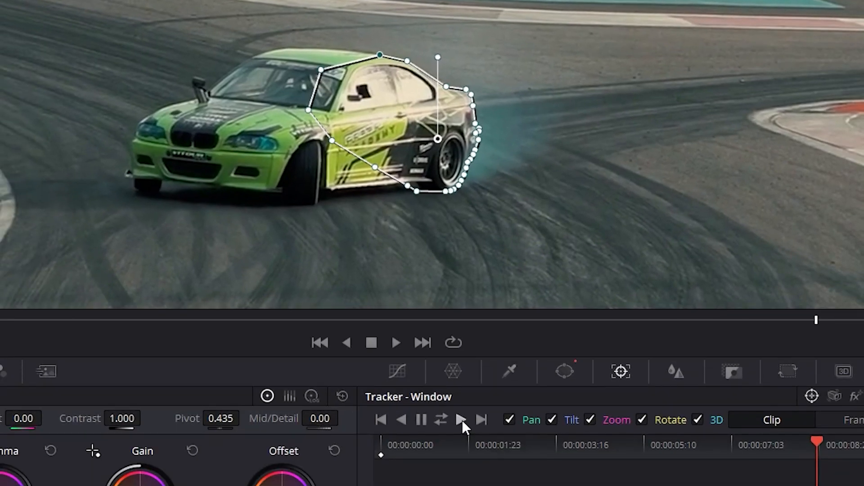
left_click(460, 420)
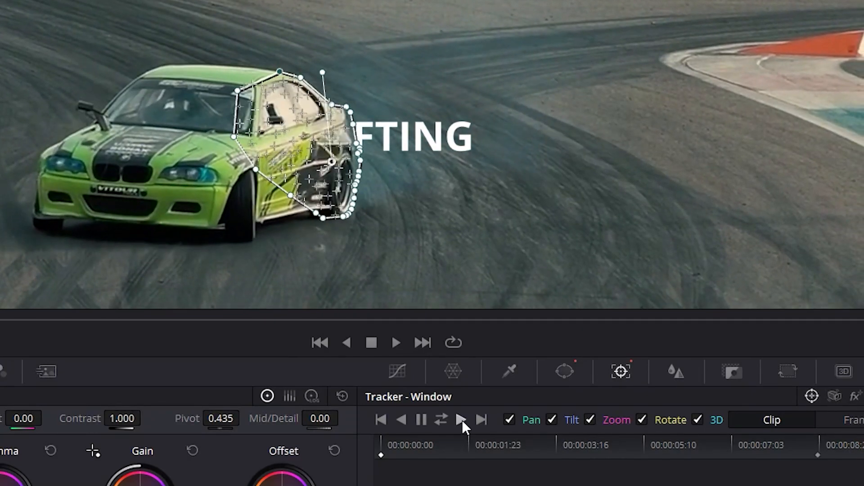
left_click(460, 420)
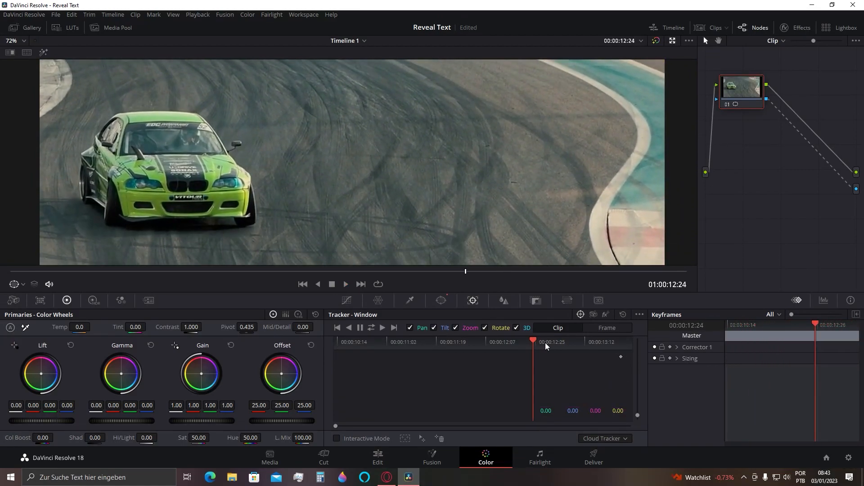
left_click(377, 457)
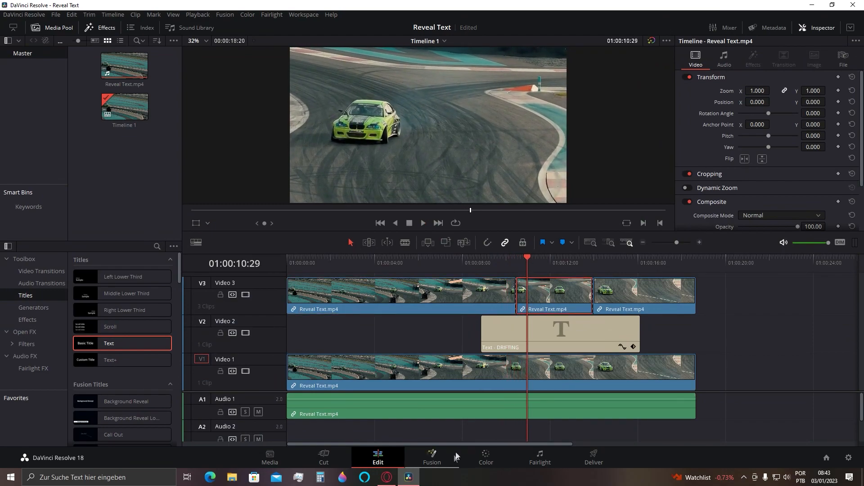
Mask the car with a Polygon window on the middle V3 clip and track it forward.
left_click(484, 458)
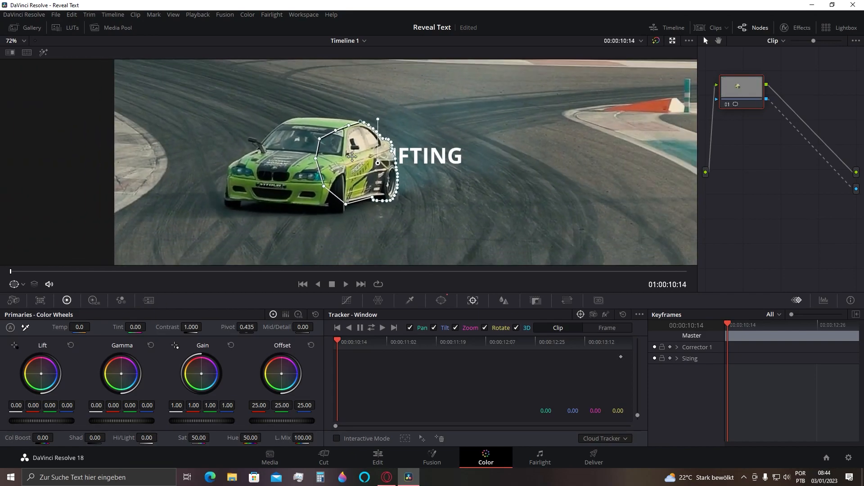
left_click(381, 328)
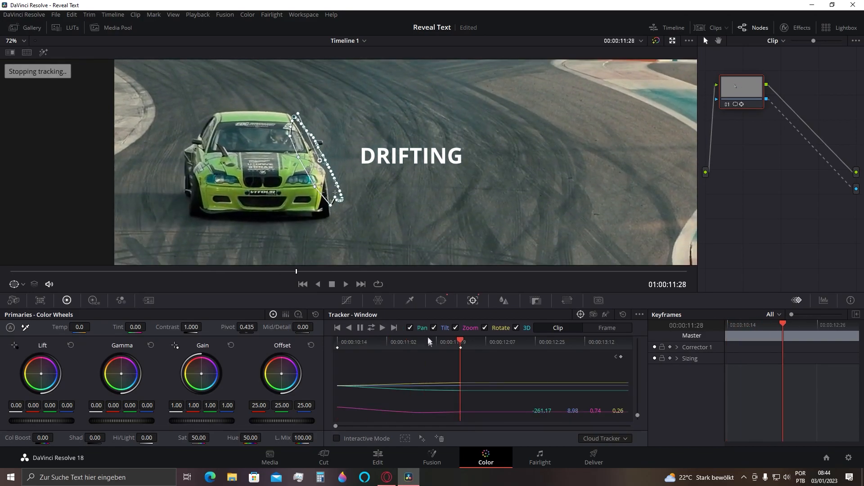
left_click(377, 458)
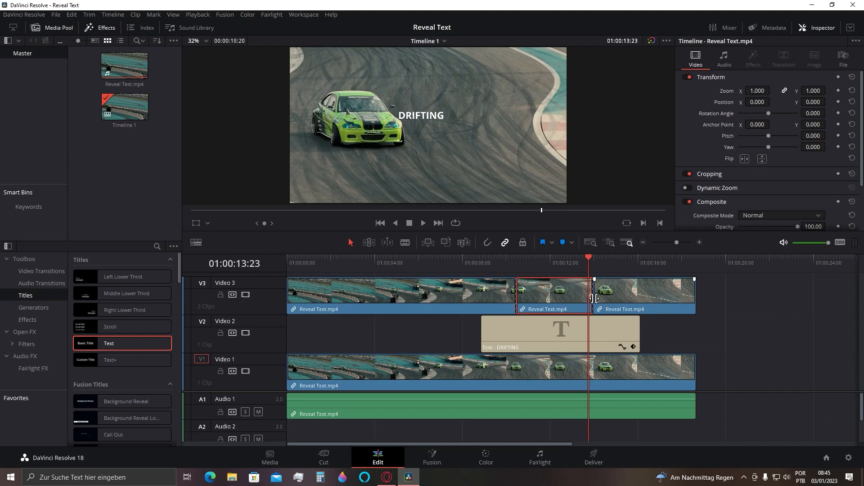
mouse_move(664, 279)
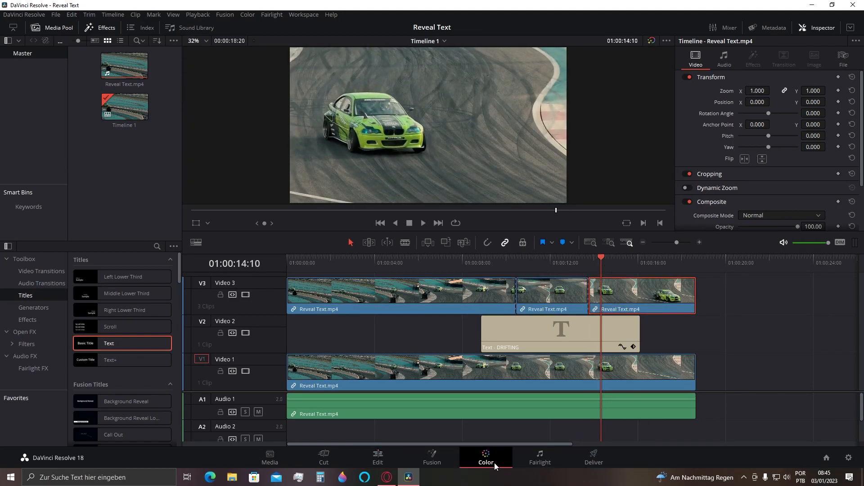
Mask the whole car on the last top-layer clip with a Polygon window tracked forward.
left_click(485, 456)
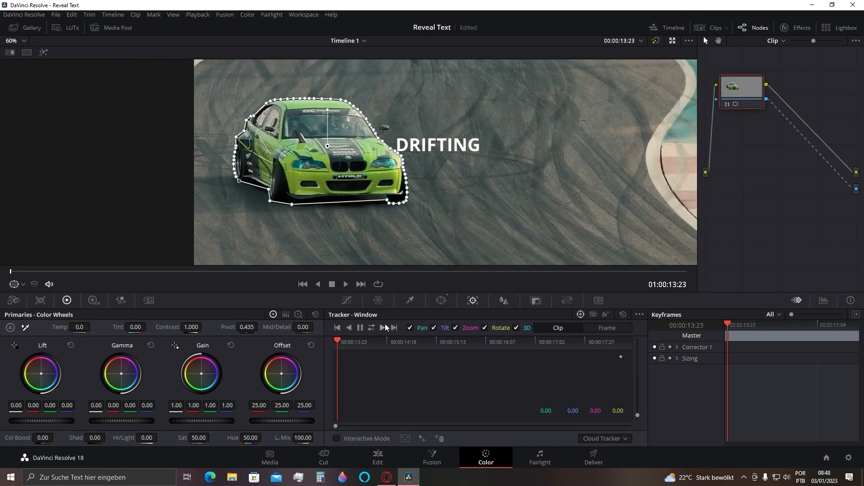
left_click(382, 328)
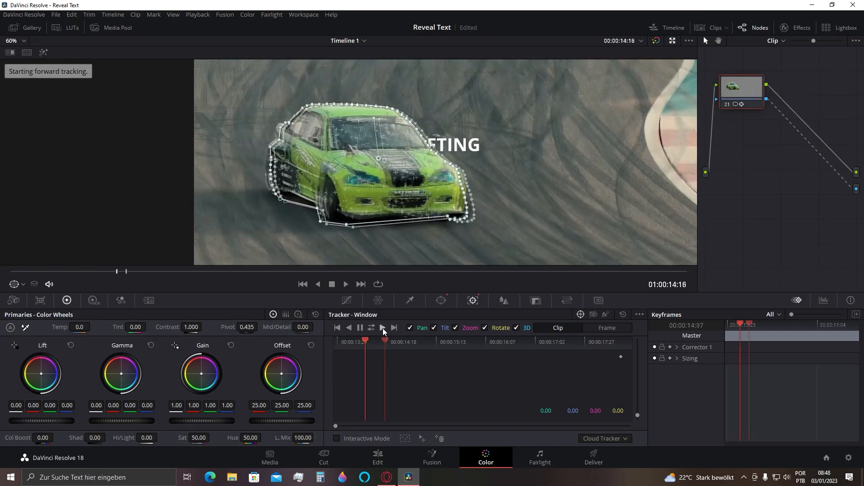
left_click(381, 327)
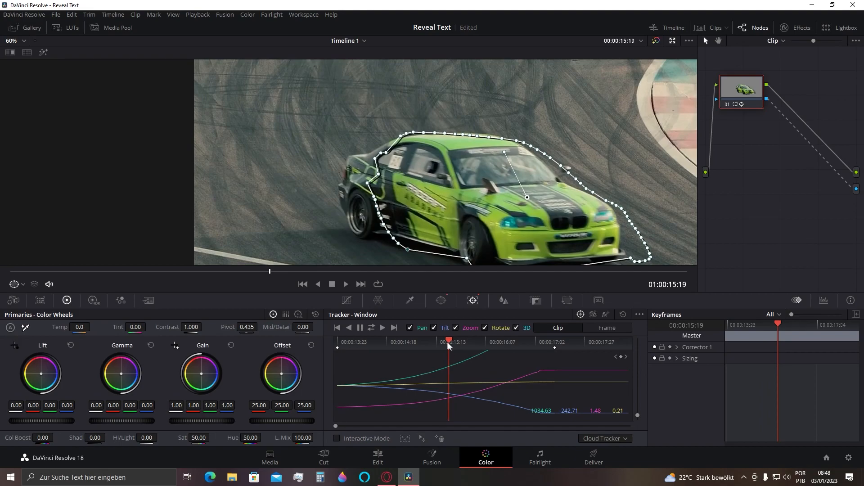
Back on the Edit timeline, shorten the DRIFTING title's end by 14 frames.
left_click(377, 456)
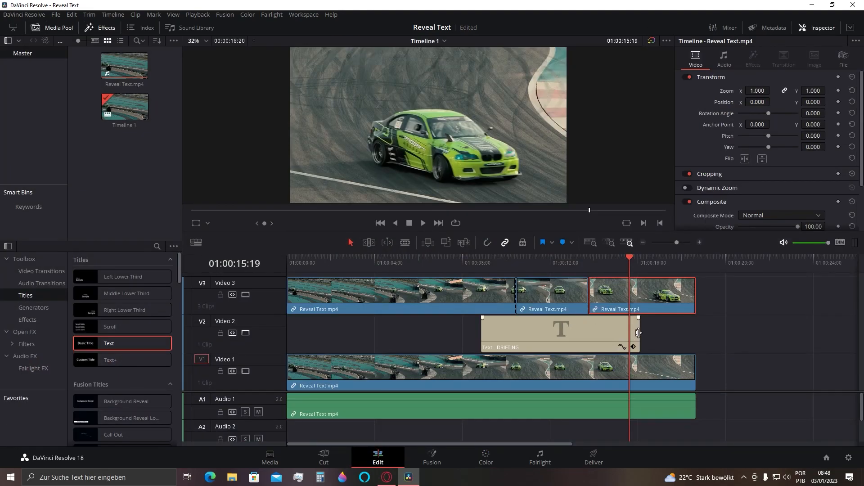
left_click_drag(637, 332, 630, 332)
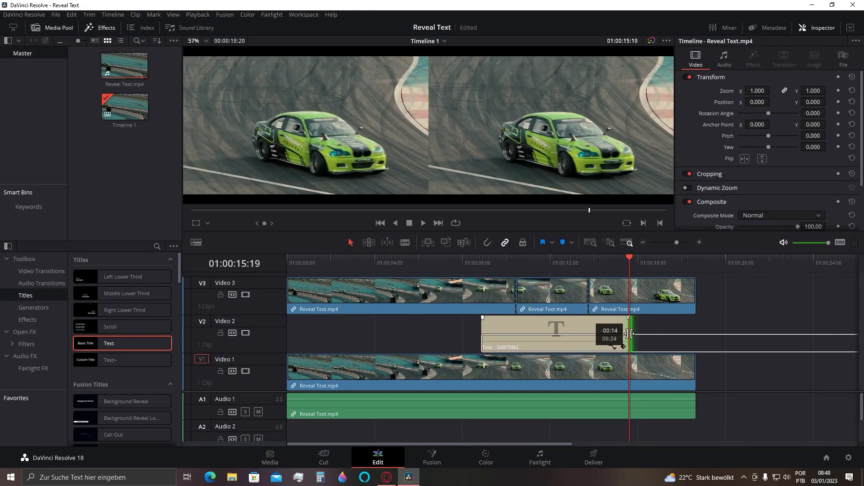